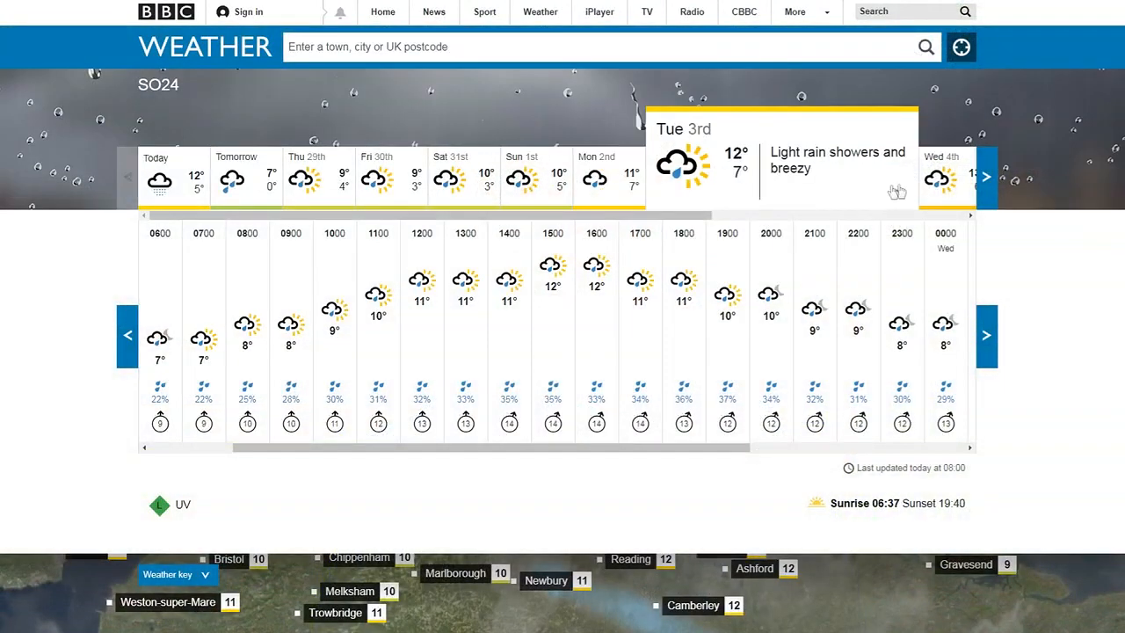
- Advance the SO24 daily forecast strip twice to reach Wednesday 4th
{"action": "left_click", "coordinate": [985, 176]}
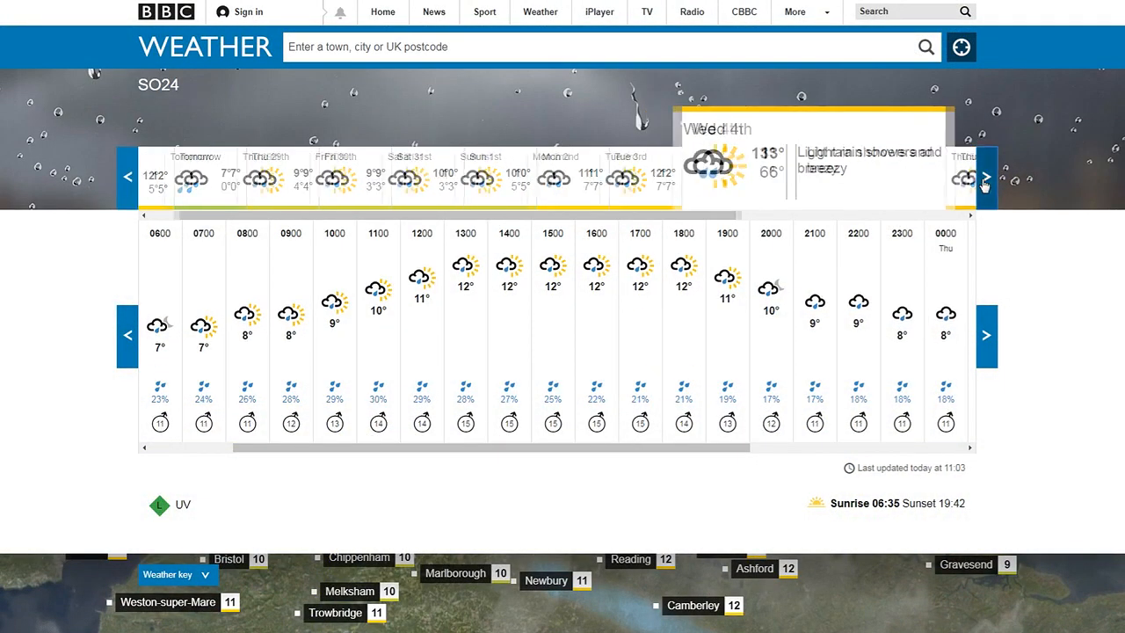
{"action": "left_click", "coordinate": [985, 334]}
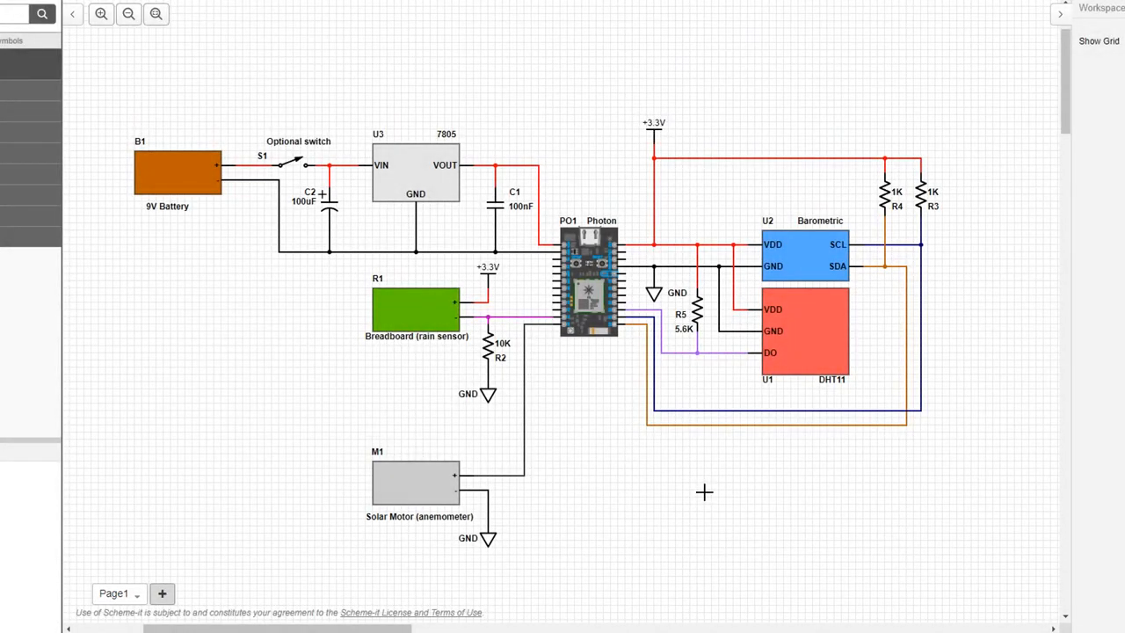
{"action": "mouse_move", "coordinate": [162, 206]}
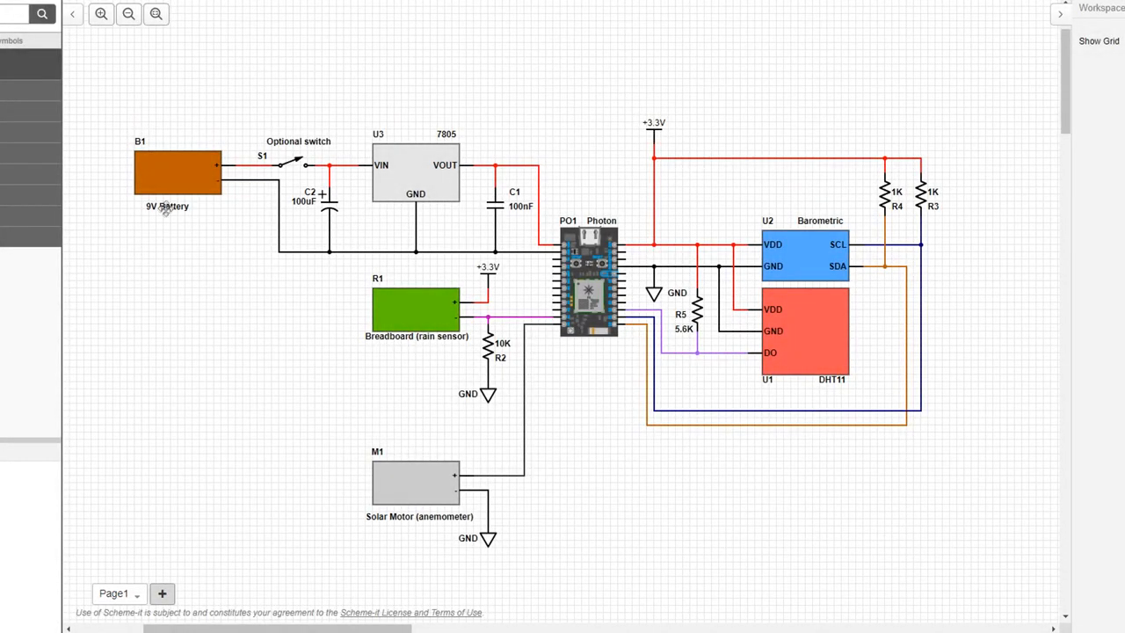
{"action": "mouse_move", "coordinate": [385, 198]}
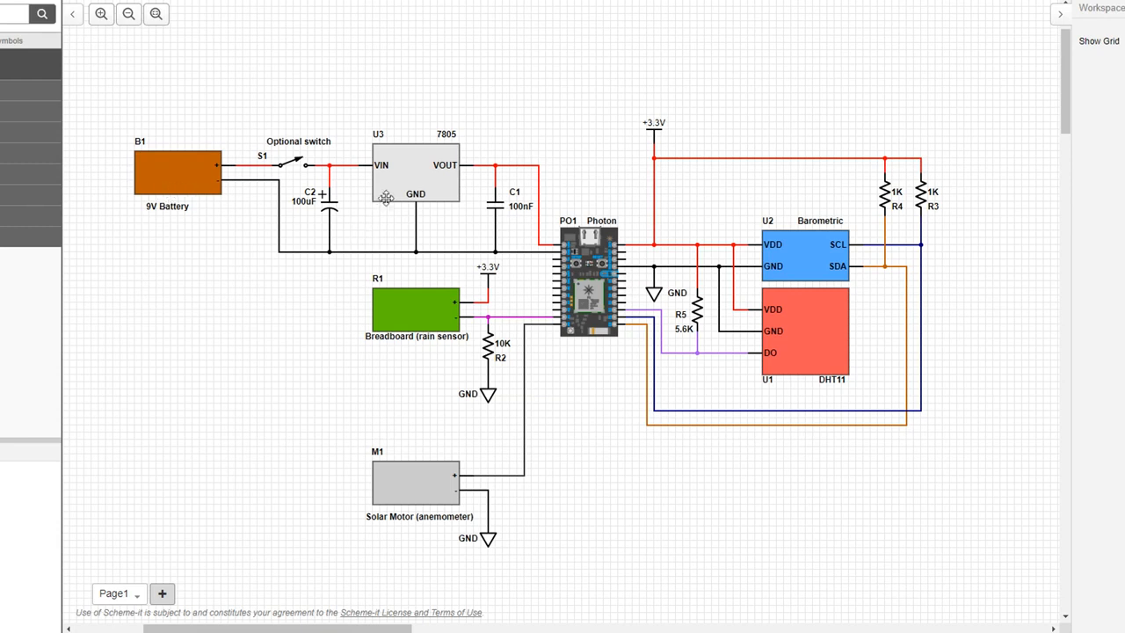
{"action": "mouse_move", "coordinate": [543, 261]}
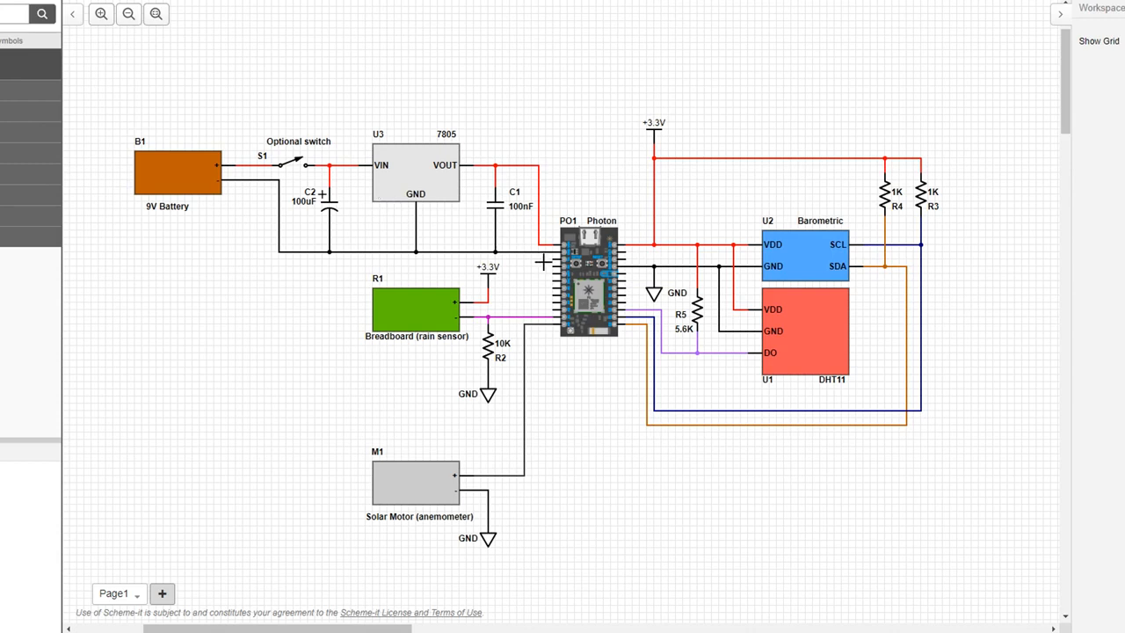
{"action": "mouse_move", "coordinate": [780, 242]}
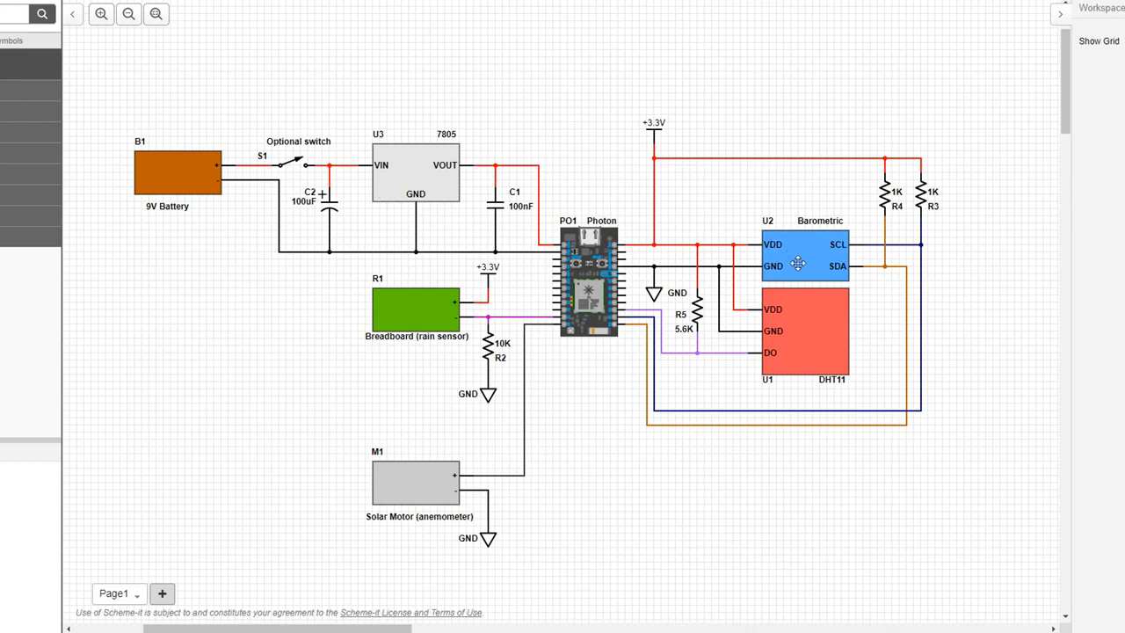
{"action": "mouse_move", "coordinate": [578, 254]}
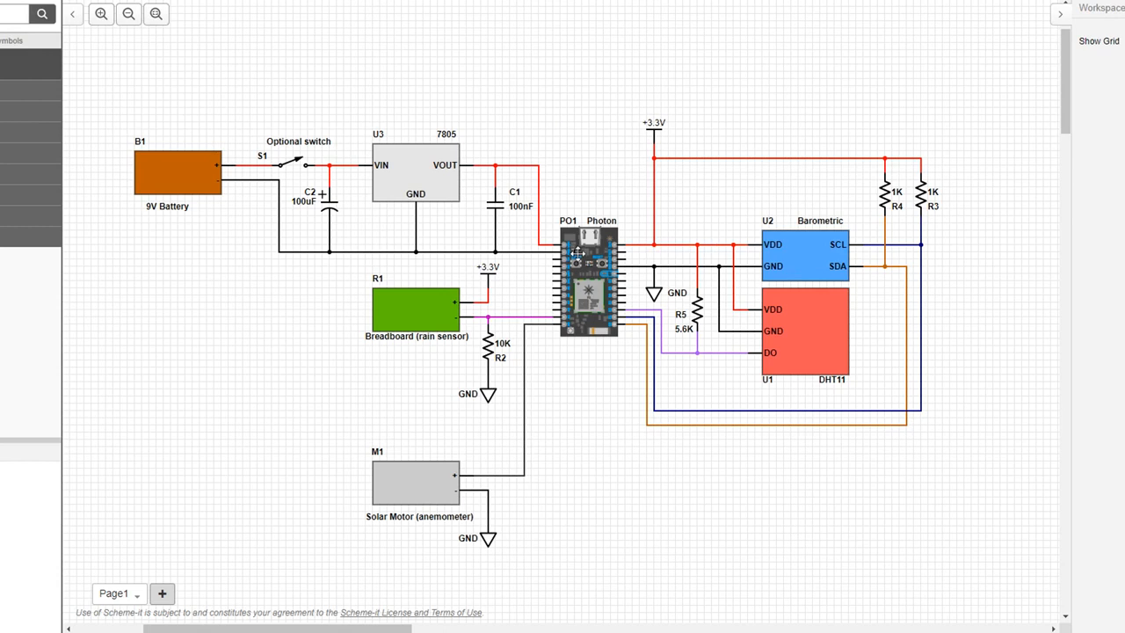
{"action": "mouse_move", "coordinate": [784, 345]}
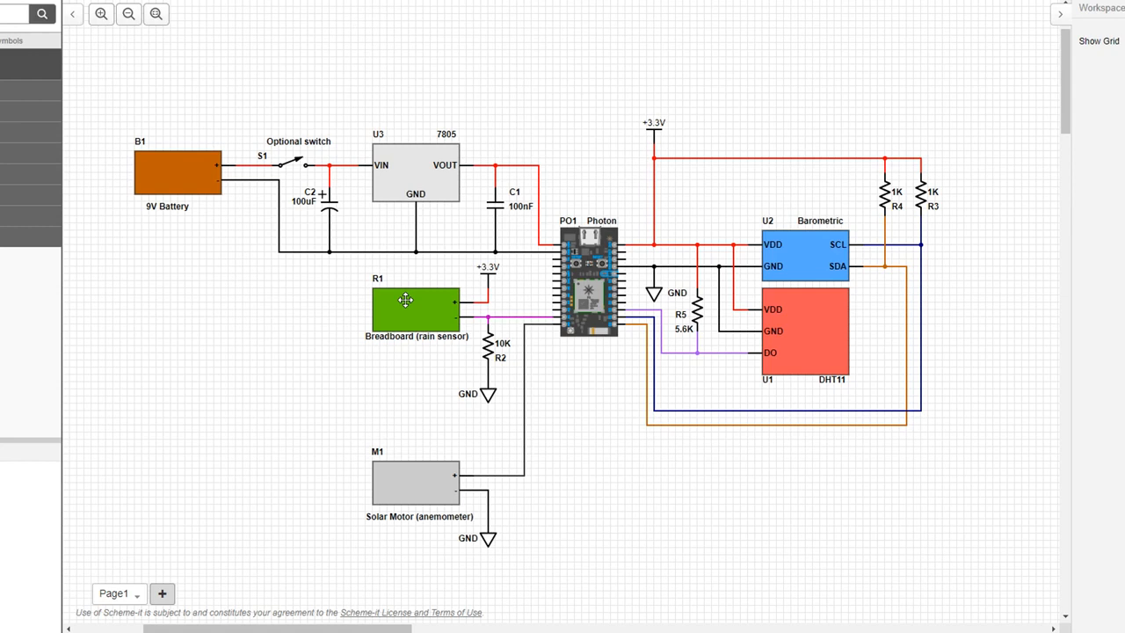
{"action": "mouse_move", "coordinate": [434, 483]}
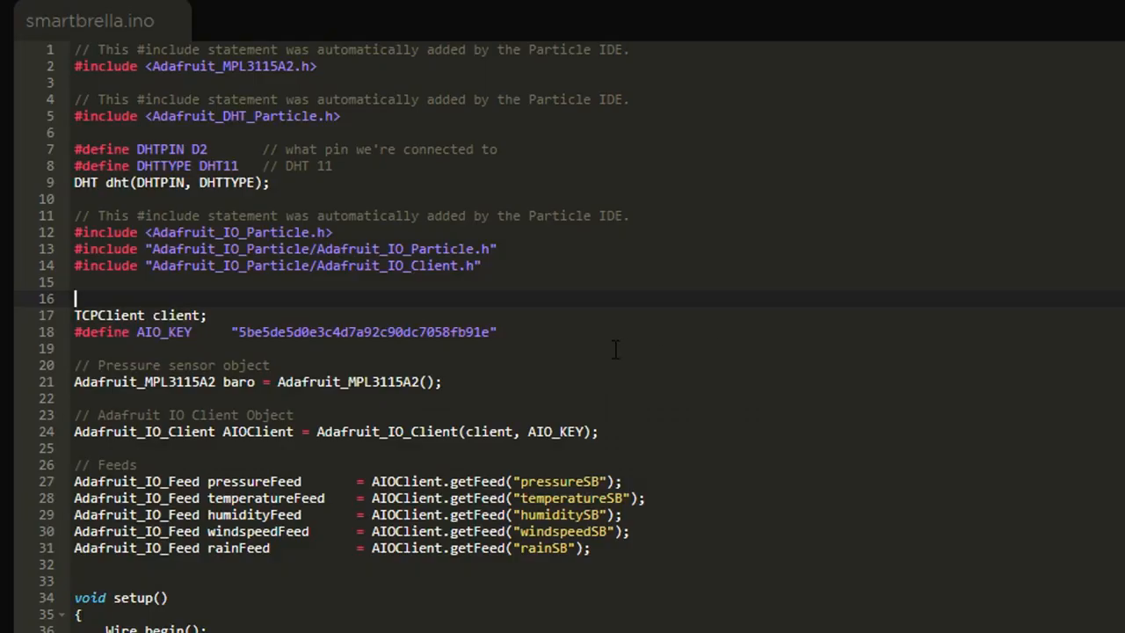
{"action": "mouse_move", "coordinate": [484, 79]}
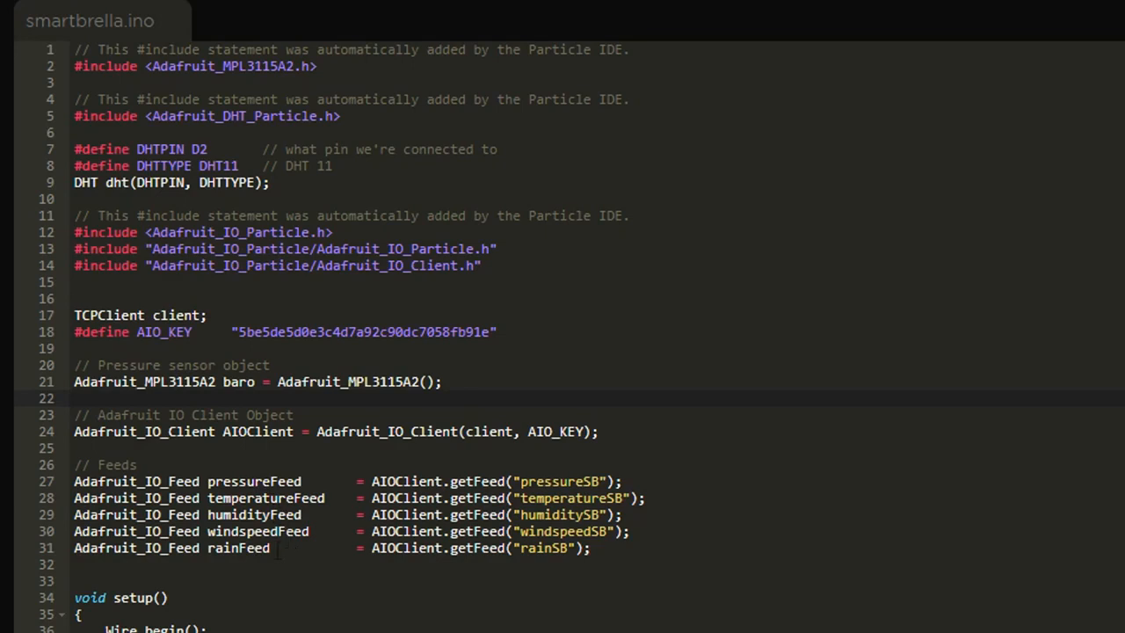
- Scroll smartbrella.ino to setup() and loop(), marking the closing delay(5000) line
{"action": "scroll", "scroll_direction": "down", "scroll_amount": 3}
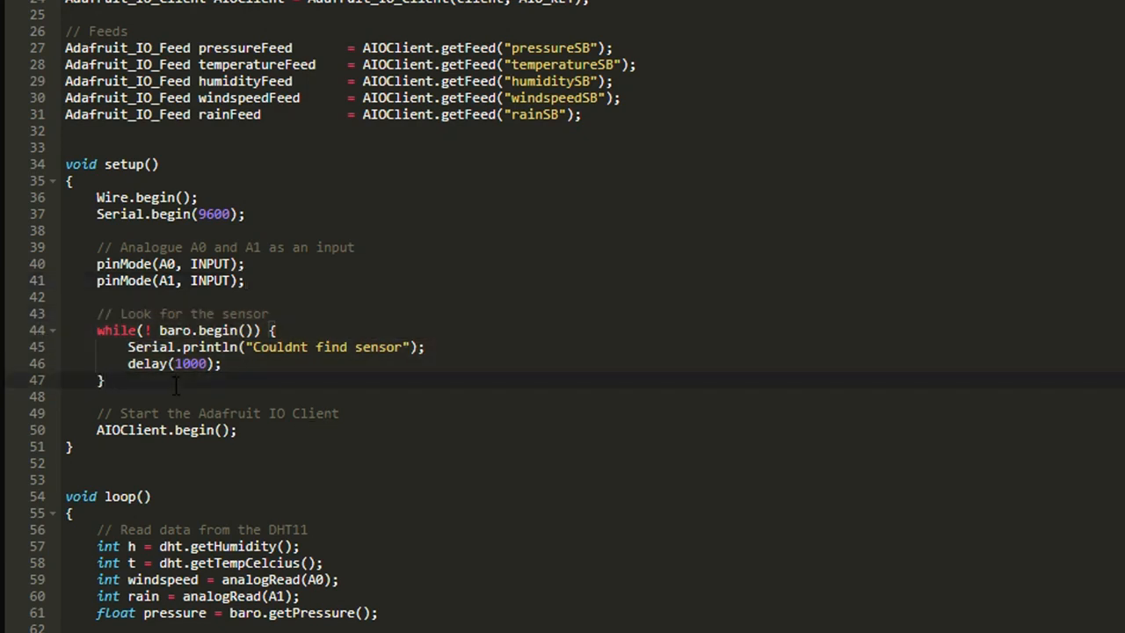
{"action": "mouse_move", "coordinate": [271, 441]}
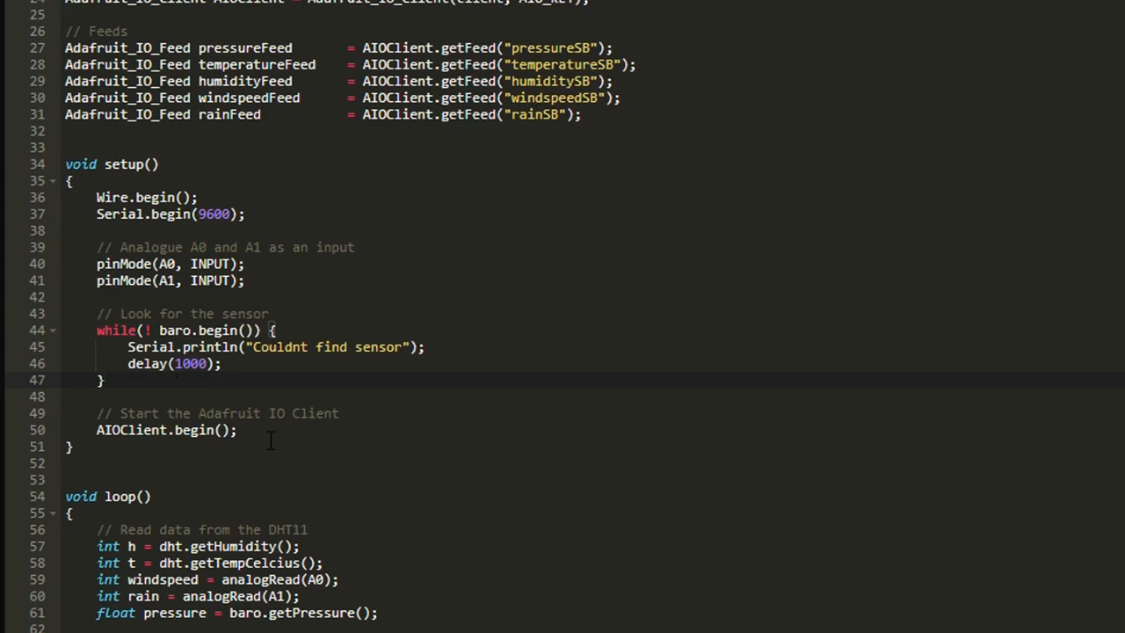
{"action": "mouse_move", "coordinate": [116, 413]}
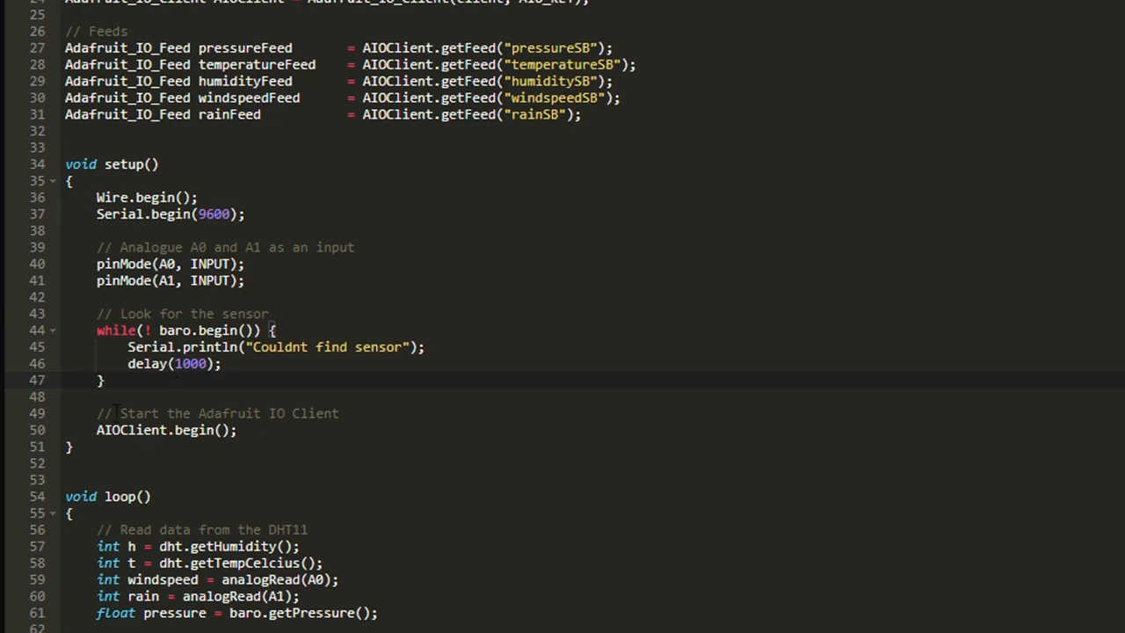
{"action": "scroll", "scroll_direction": "down", "scroll_amount": 3}
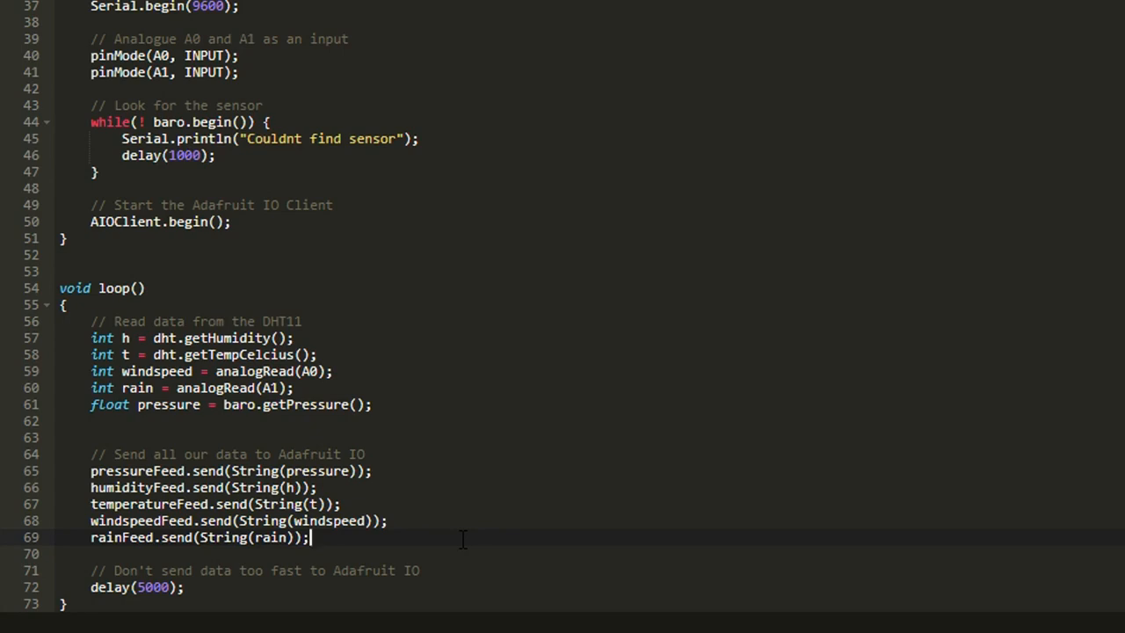
{"action": "left_click", "coordinate": [180, 587]}
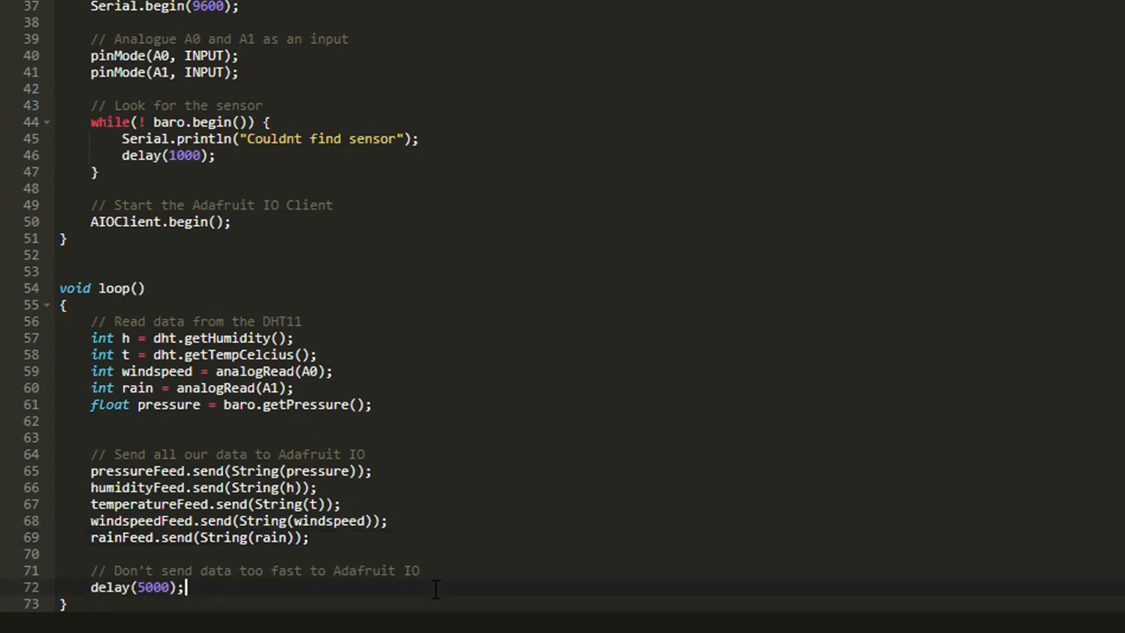